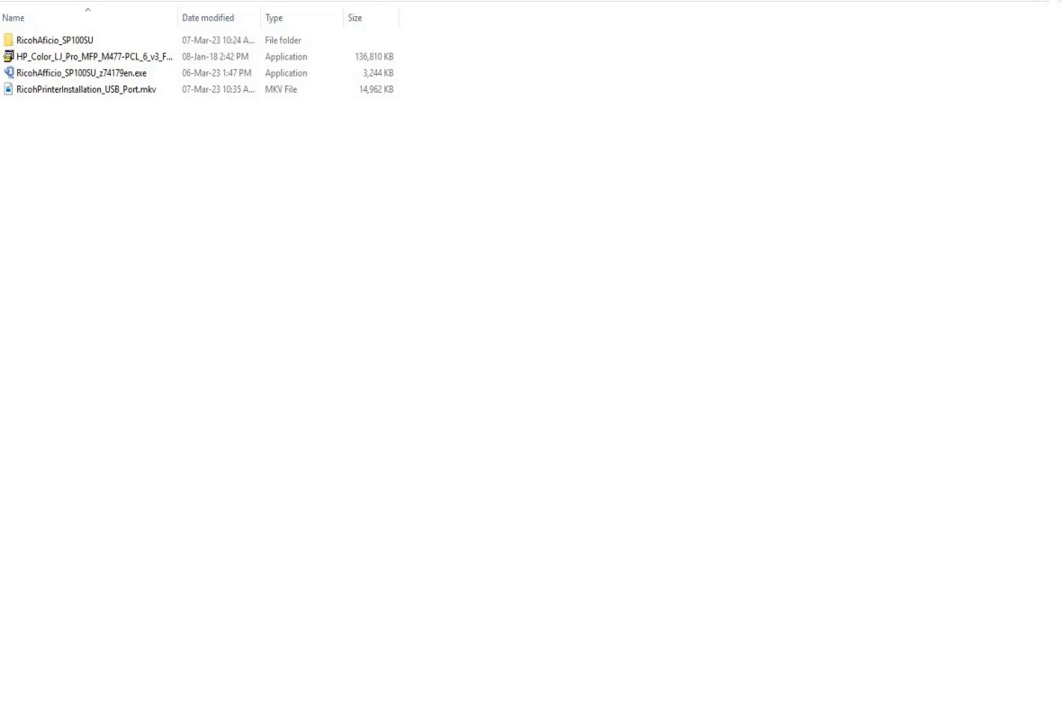
# Launch Windows Fax and Scan from the Start menu and show its Scan view
pyautogui.click(84, 88)
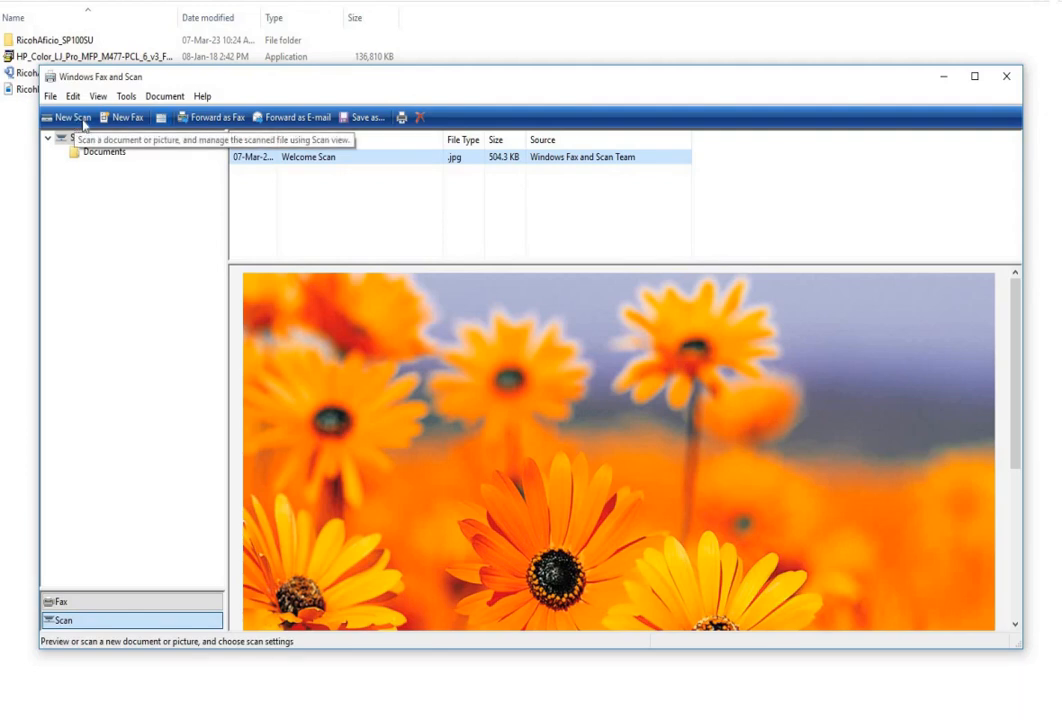
# Start a New Scan on the SP 100SU with Photo profile, preview the notebook cover, then scan it
pyautogui.click(72, 116)
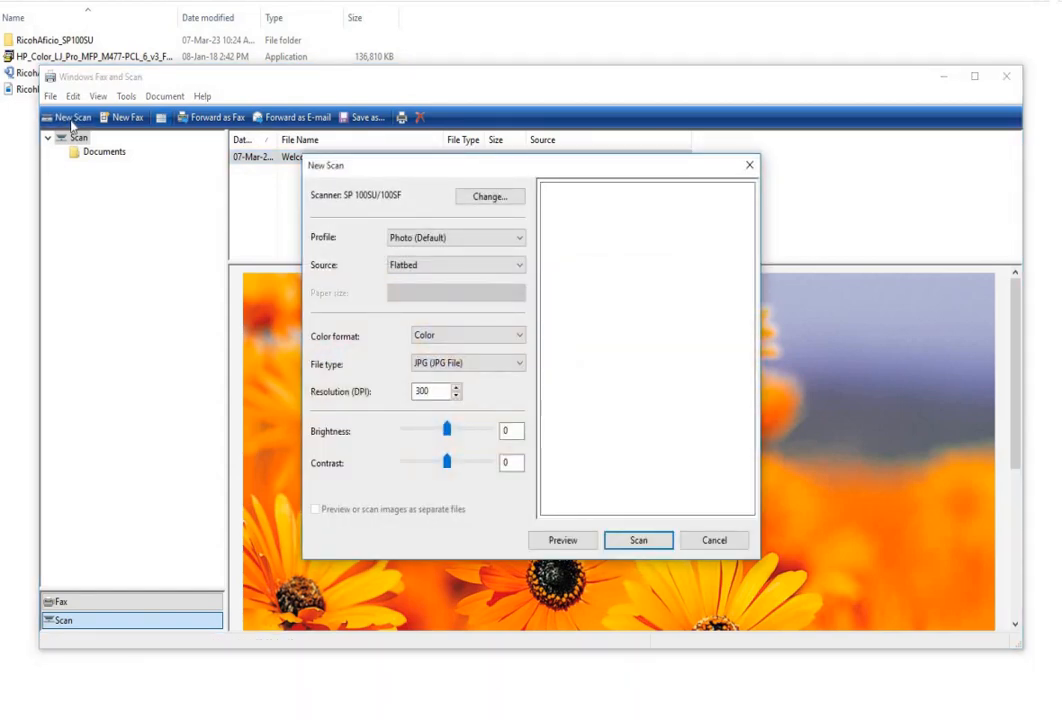
pyautogui.click(562, 540)
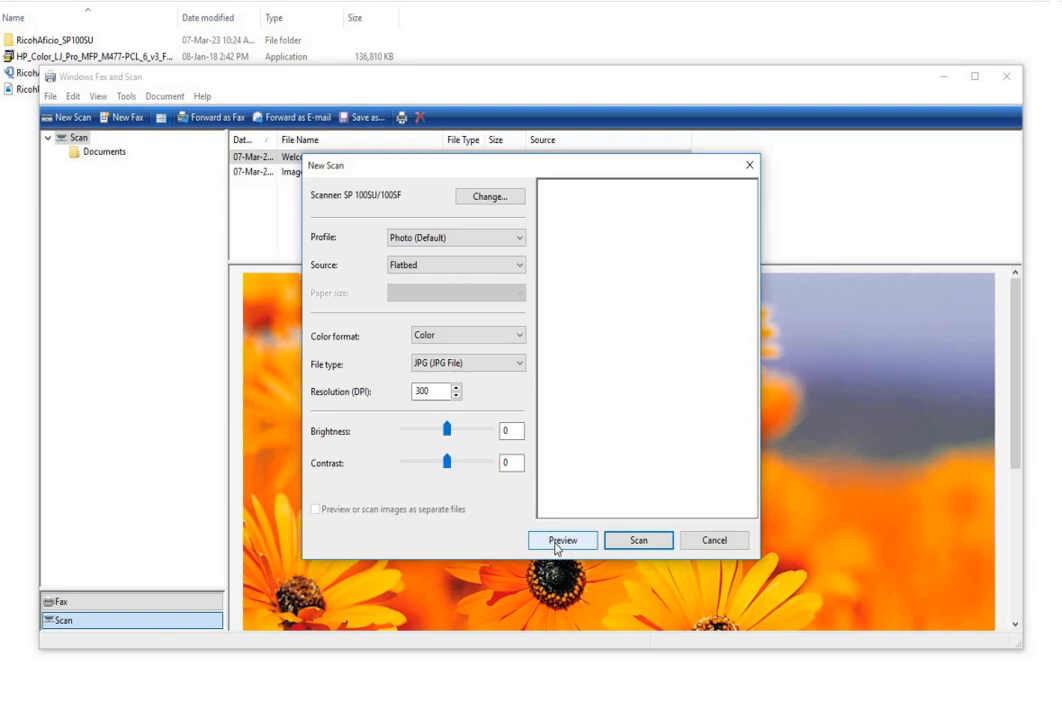
pyautogui.click(562, 540)
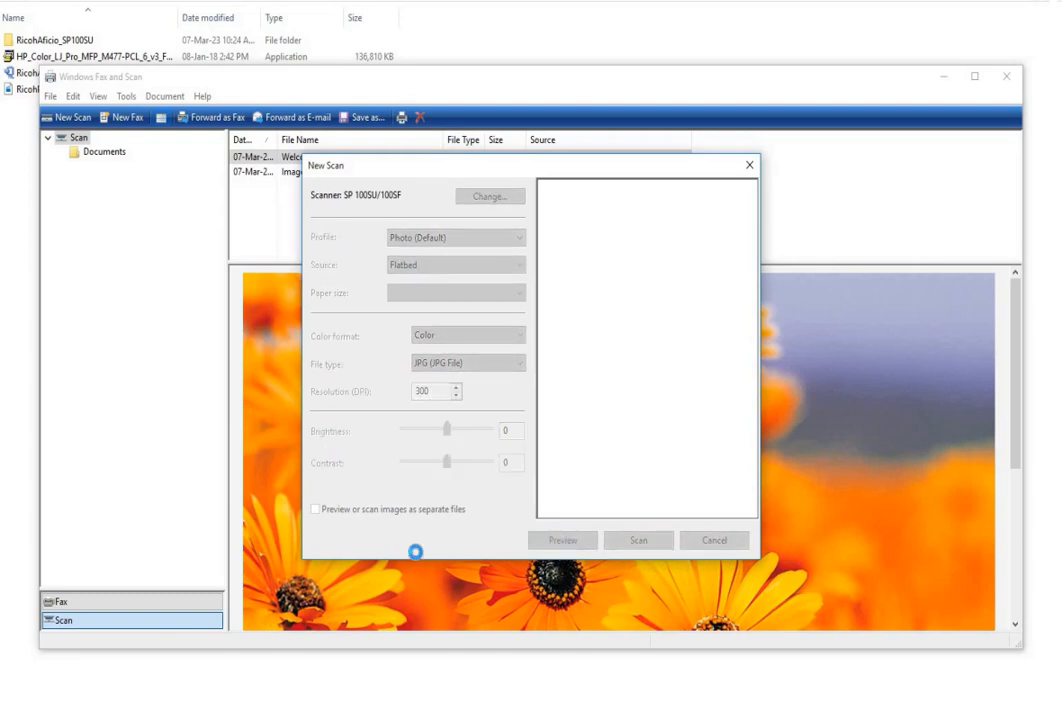
pyautogui.click(562, 540)
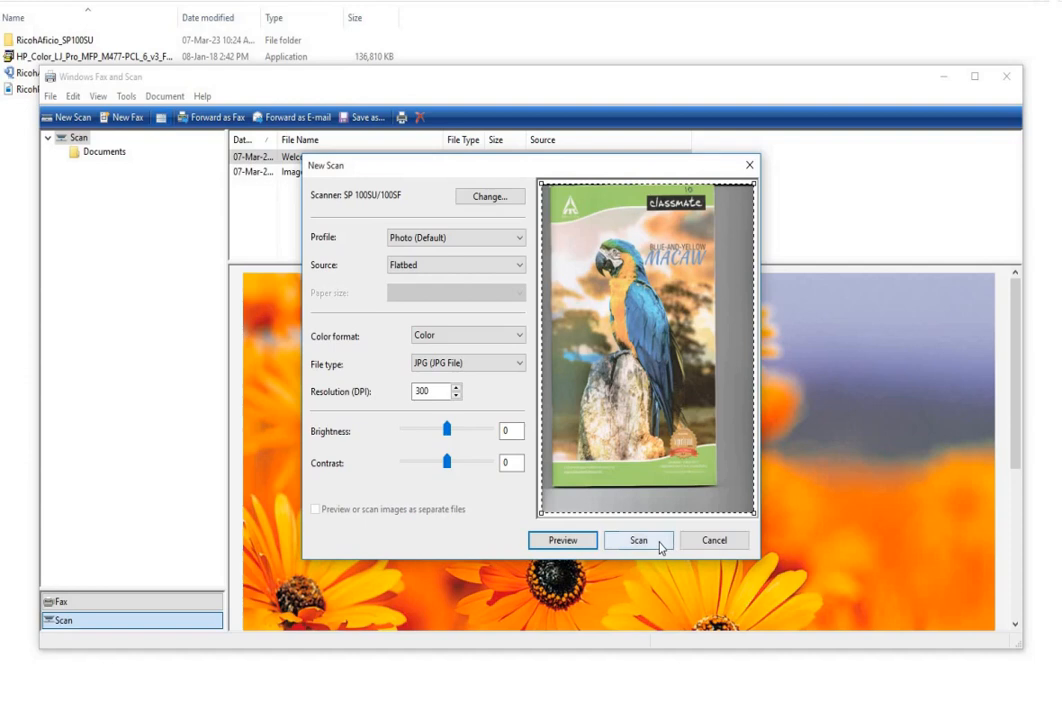
pyautogui.click(638, 540)
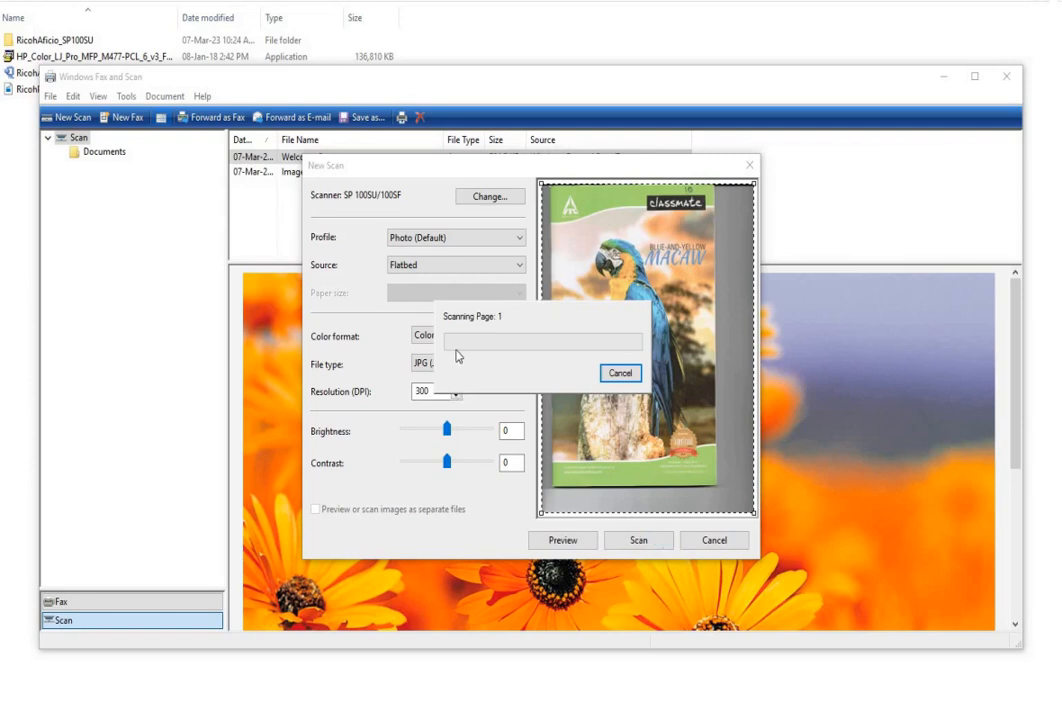
pyautogui.moveTo(528, 328)
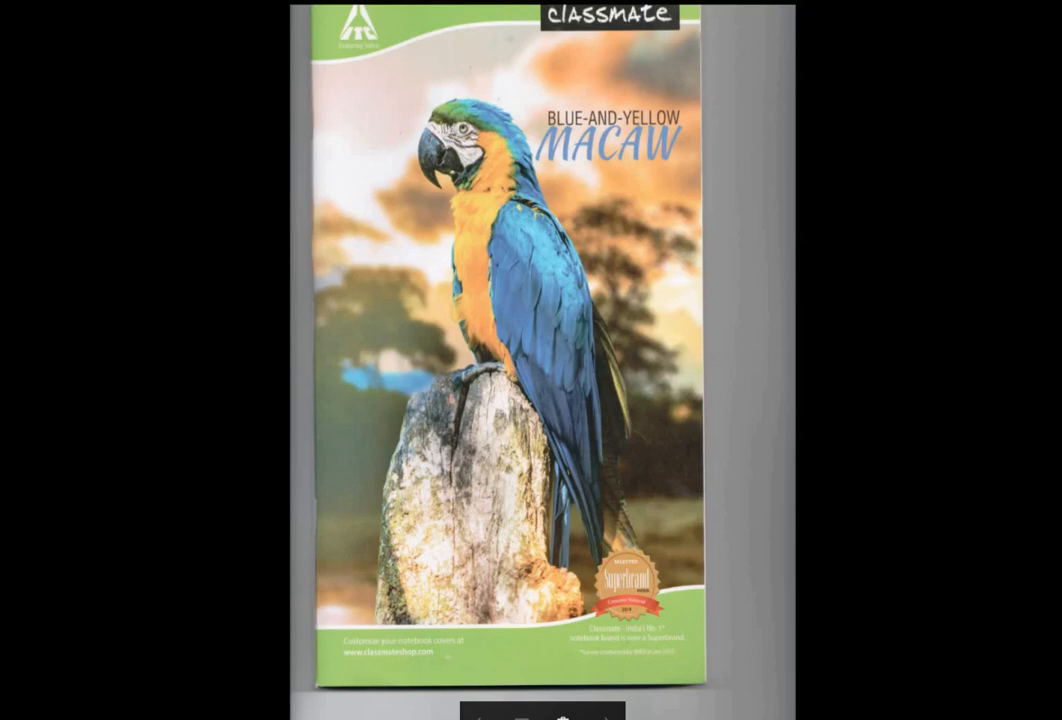
pyautogui.moveTo(700, 350)
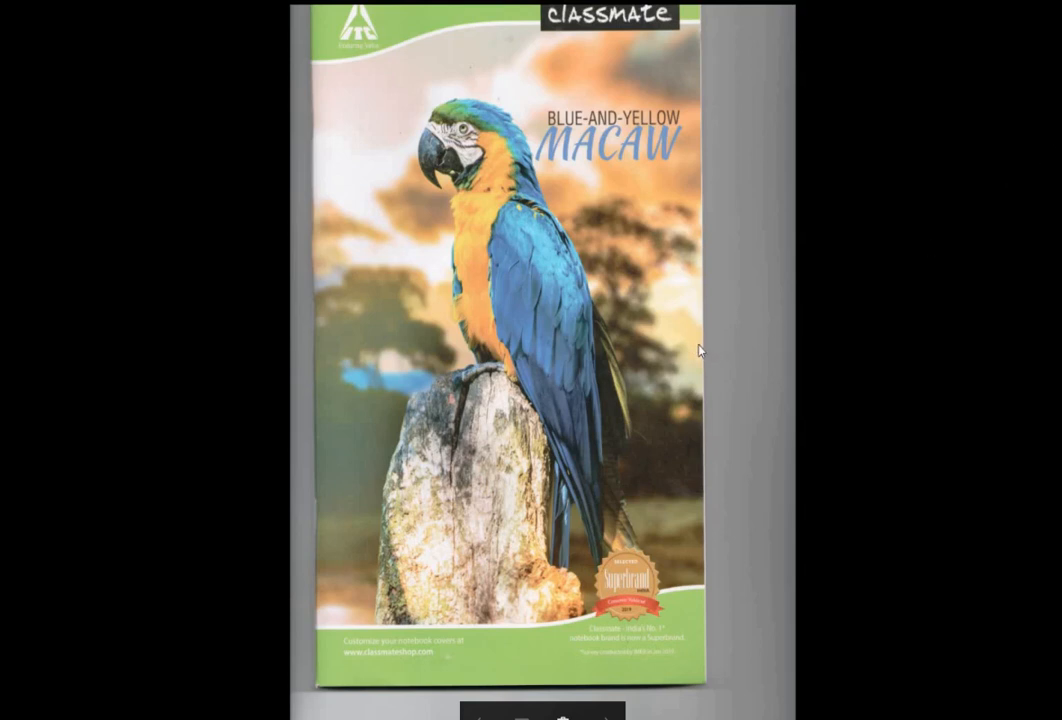